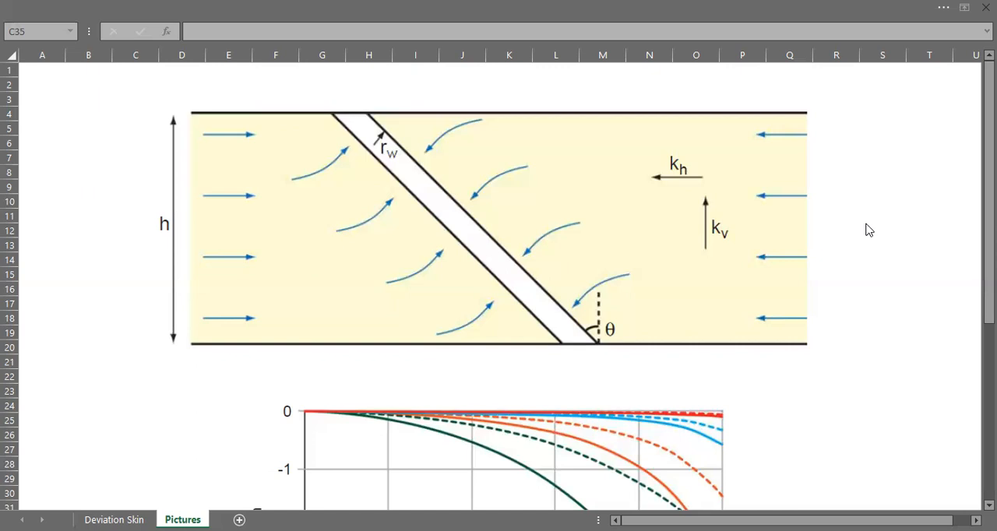
{"action": "mouse_move", "coordinate": [688, 310]}
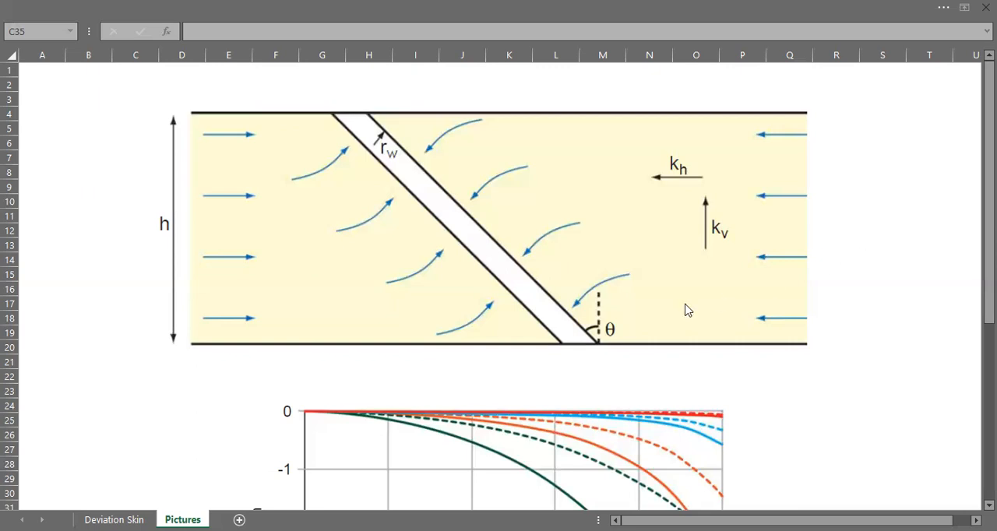
{"action": "mouse_move", "coordinate": [329, 107]}
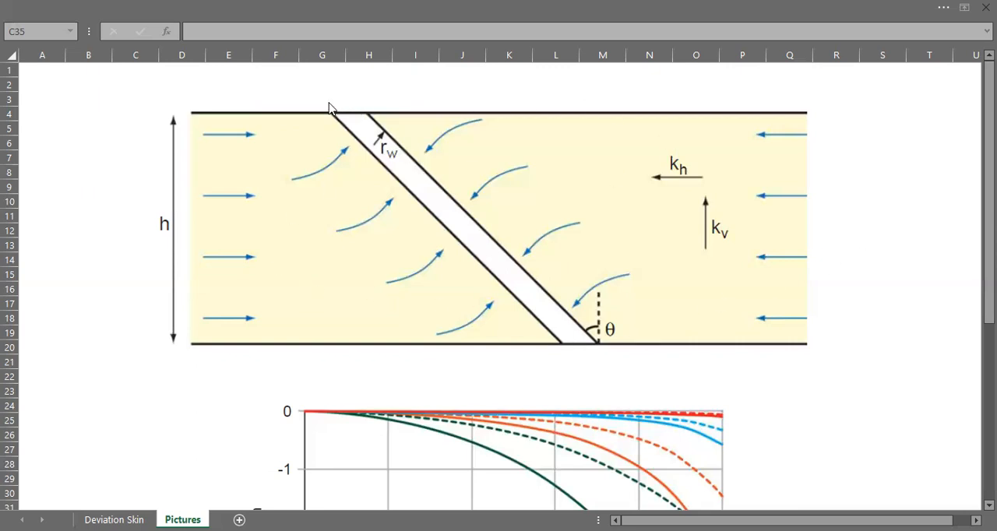
{"action": "mouse_move", "coordinate": [489, 247]}
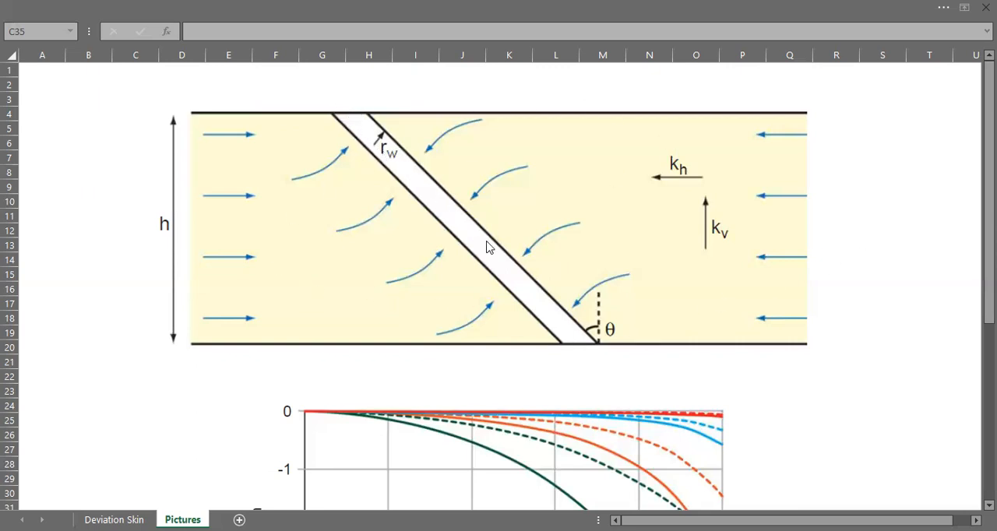
{"action": "mouse_move", "coordinate": [366, 179]}
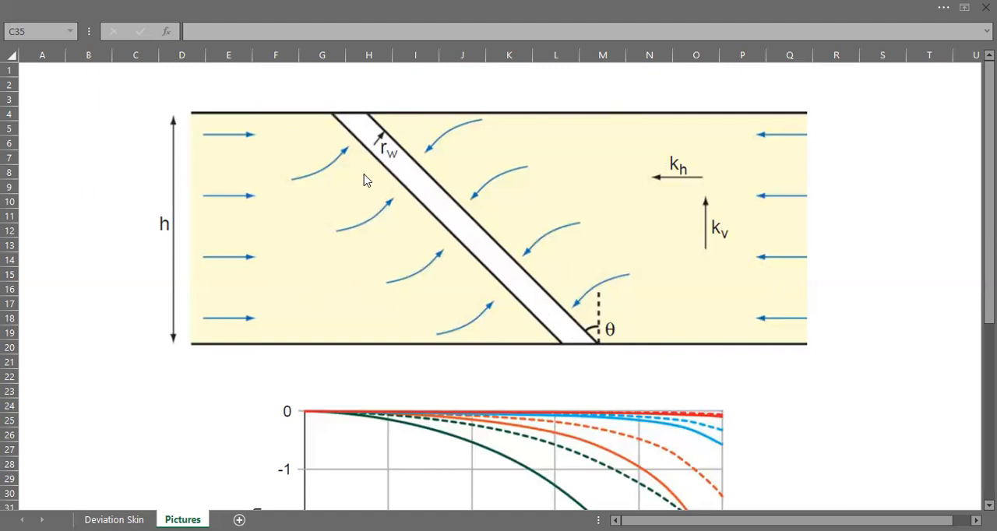
{"action": "mouse_move", "coordinate": [330, 115]}
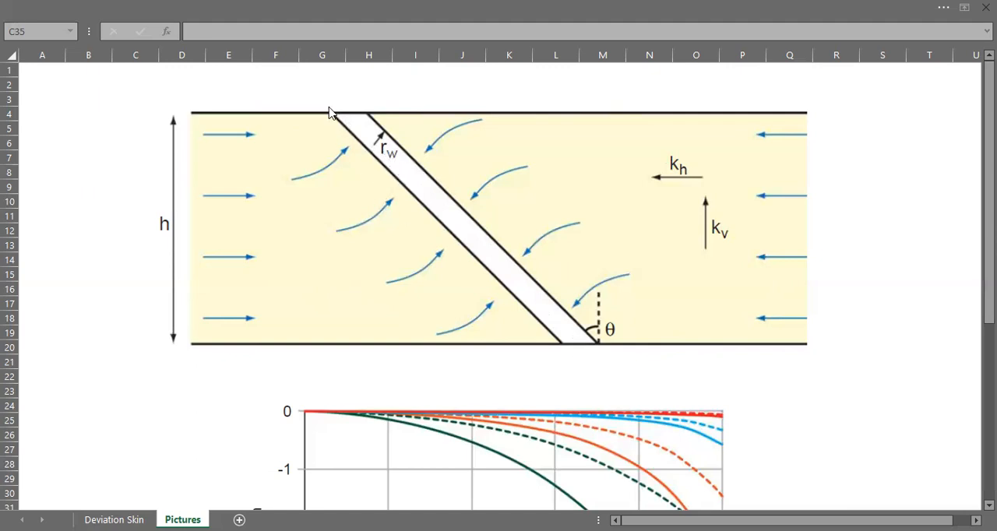
{"action": "mouse_move", "coordinate": [520, 277]}
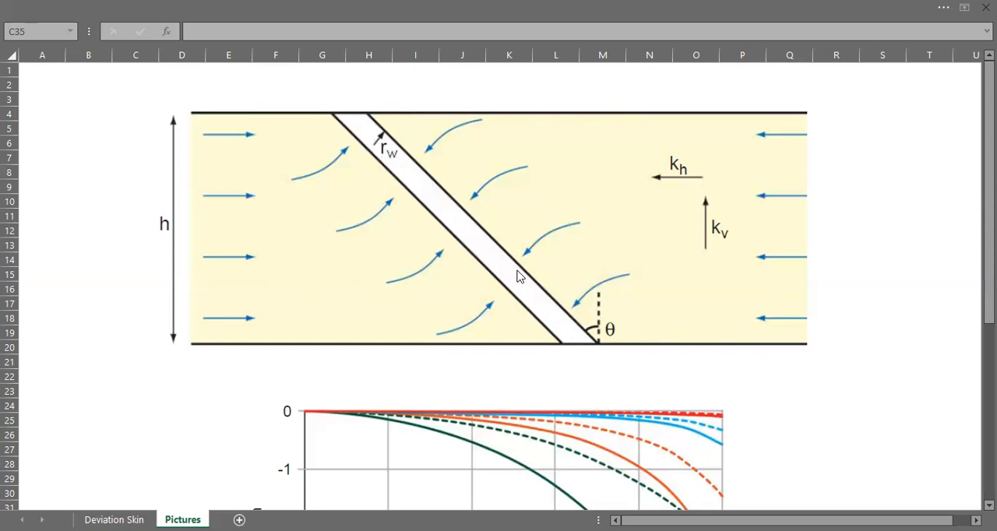
{"action": "mouse_move", "coordinate": [601, 363]}
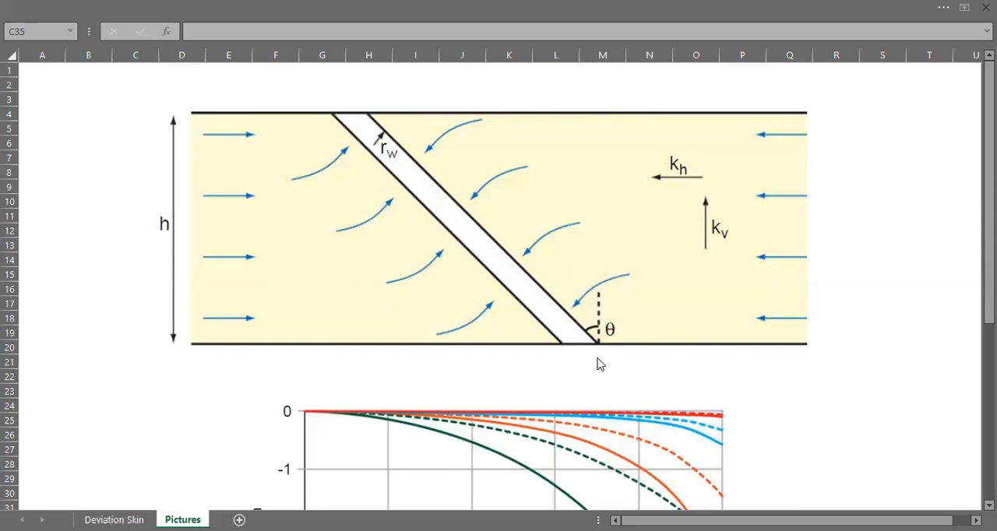
{"action": "mouse_move", "coordinate": [601, 363]}
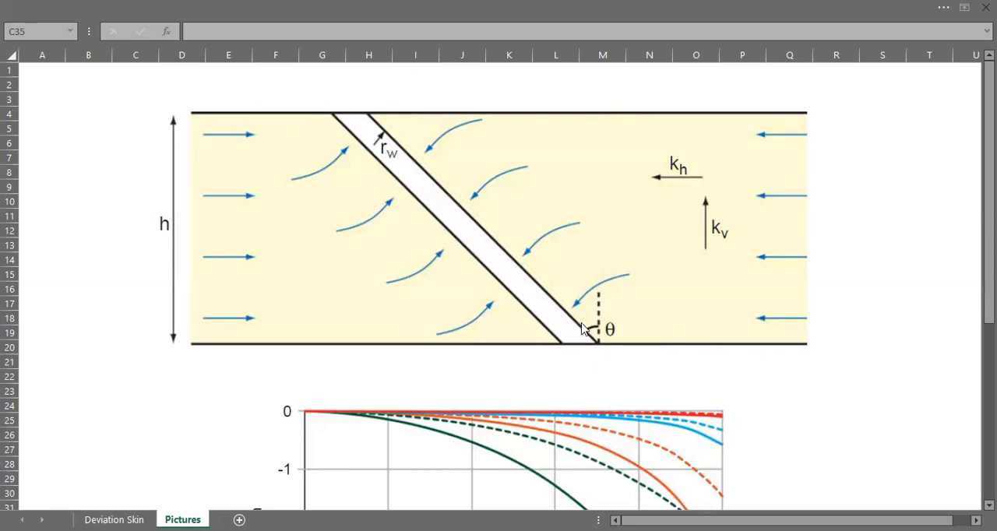
{"action": "mouse_move", "coordinate": [578, 324]}
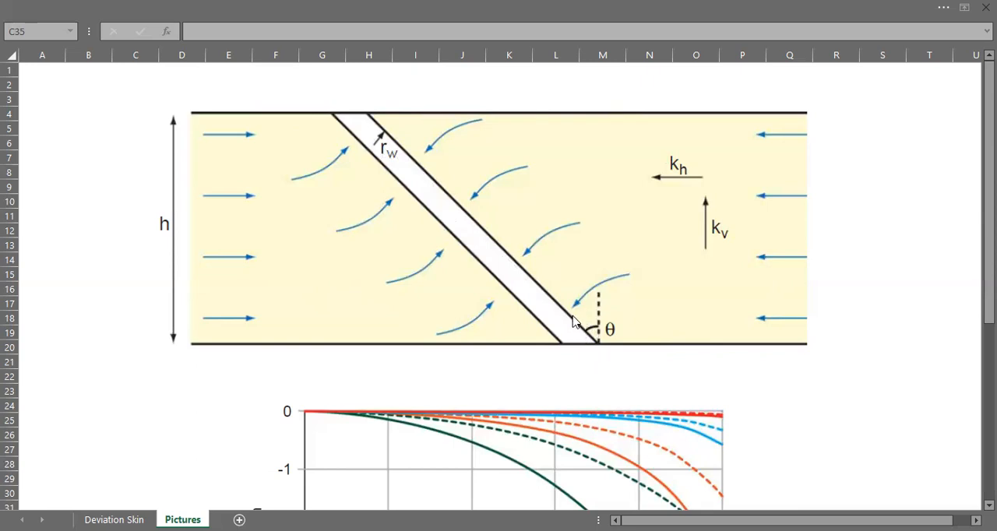
{"action": "mouse_move", "coordinate": [563, 313]}
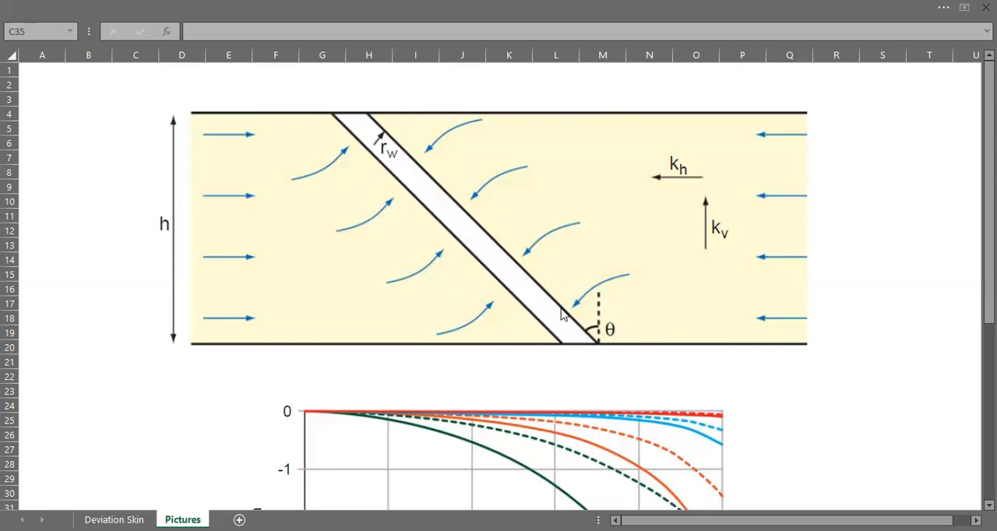
{"action": "mouse_move", "coordinate": [378, 144]}
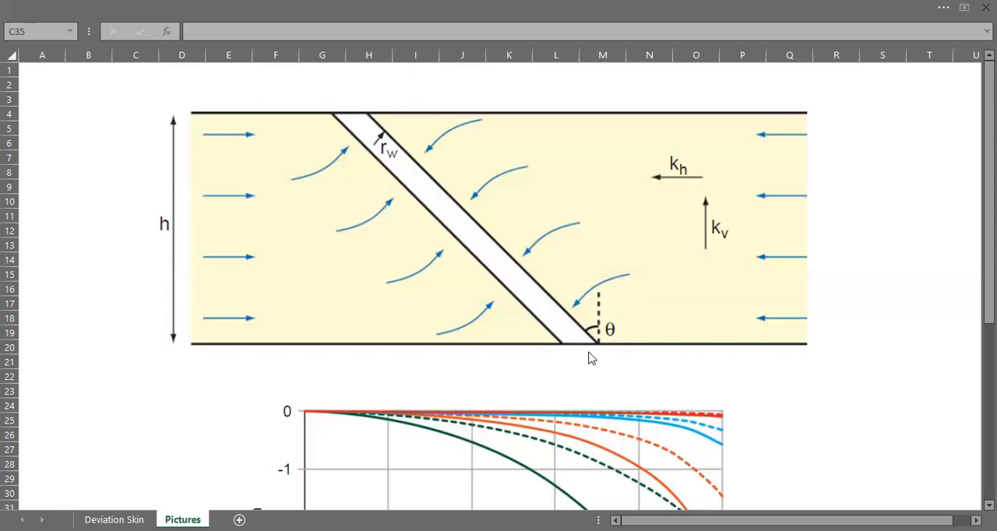
{"action": "mouse_move", "coordinate": [601, 339]}
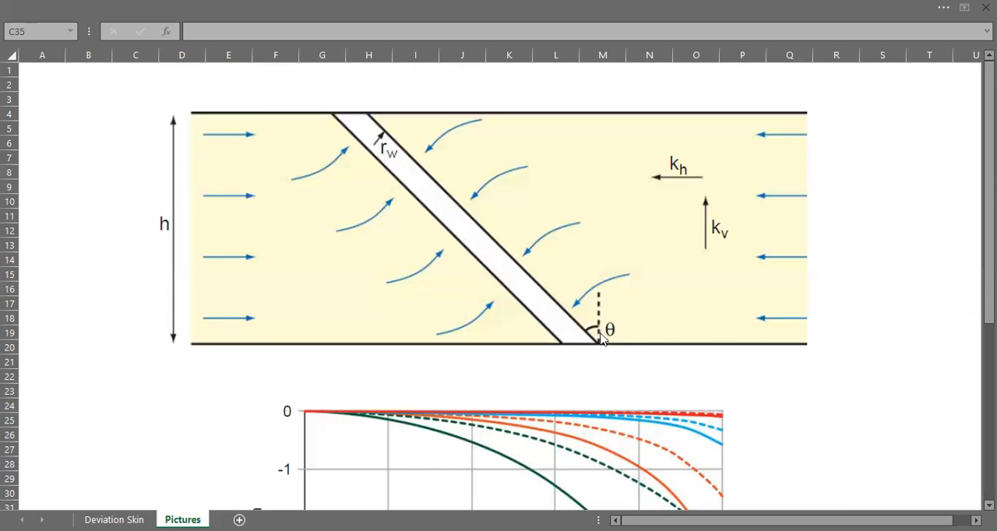
{"action": "mouse_move", "coordinate": [608, 312]}
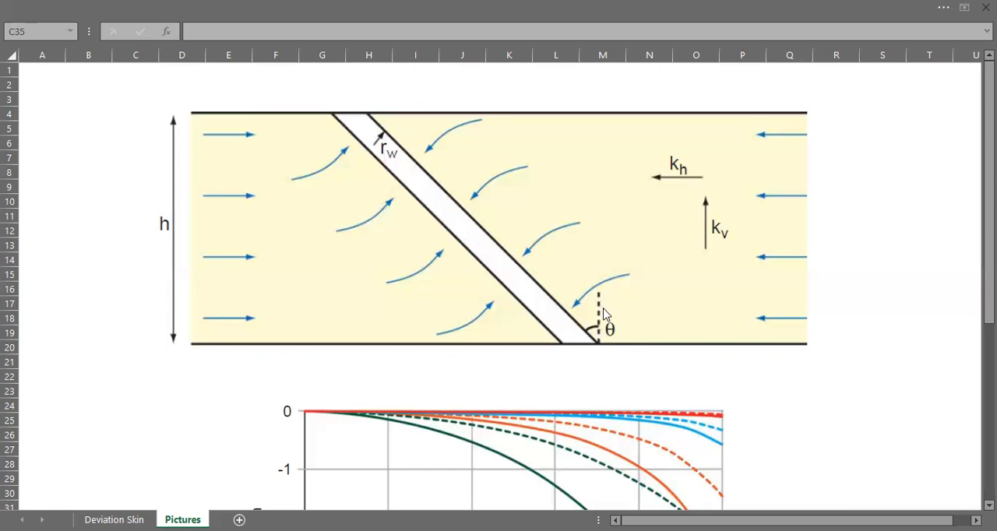
{"action": "mouse_move", "coordinate": [731, 369]}
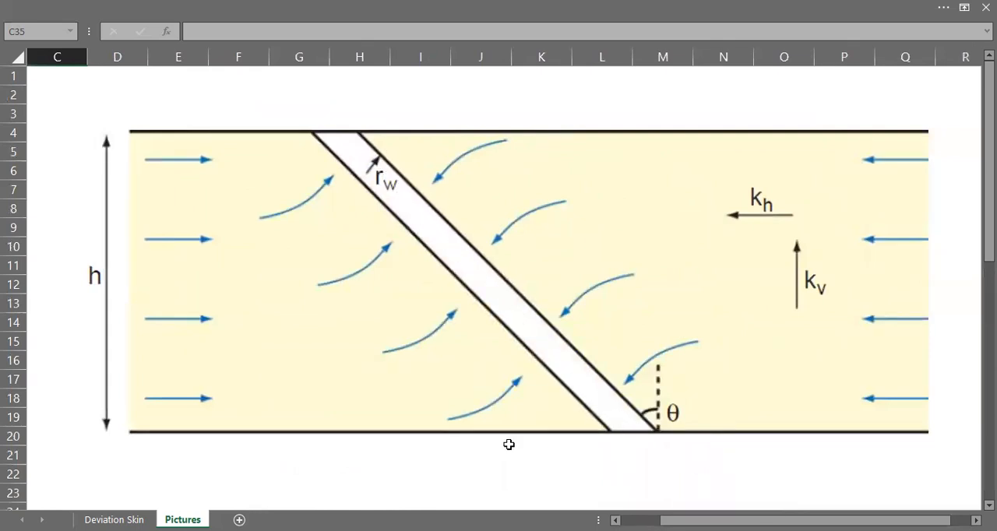
{"action": "mouse_move", "coordinate": [701, 436]}
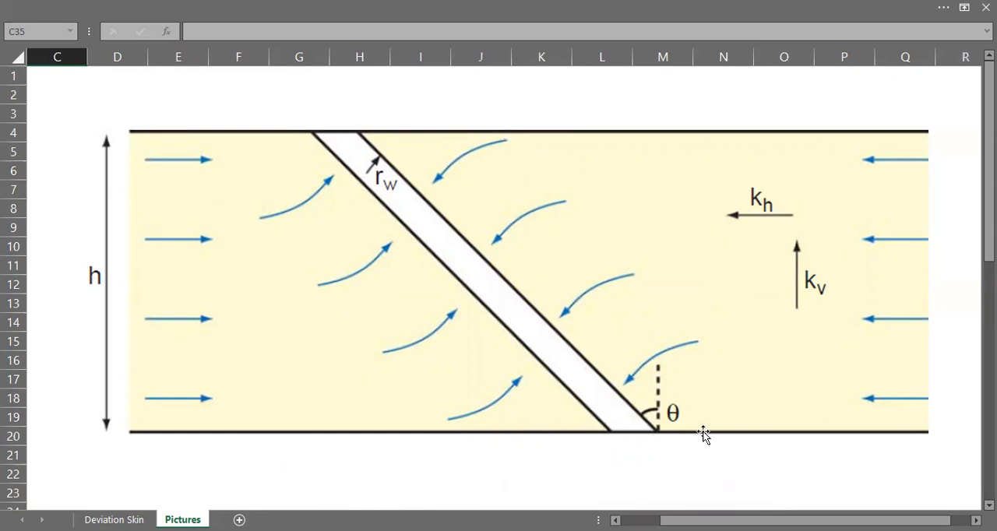
{"action": "mouse_move", "coordinate": [667, 373]}
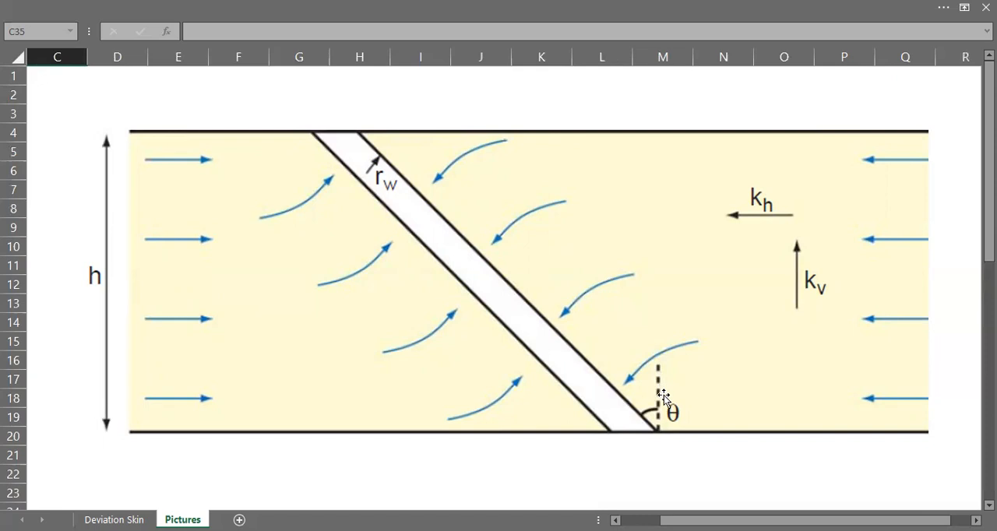
{"action": "mouse_move", "coordinate": [655, 449]}
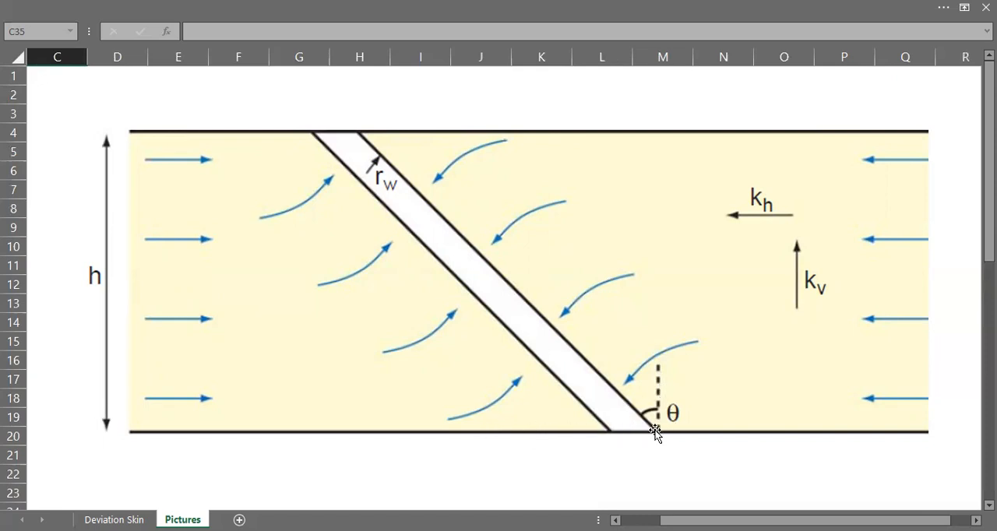
{"action": "mouse_move", "coordinate": [757, 435]}
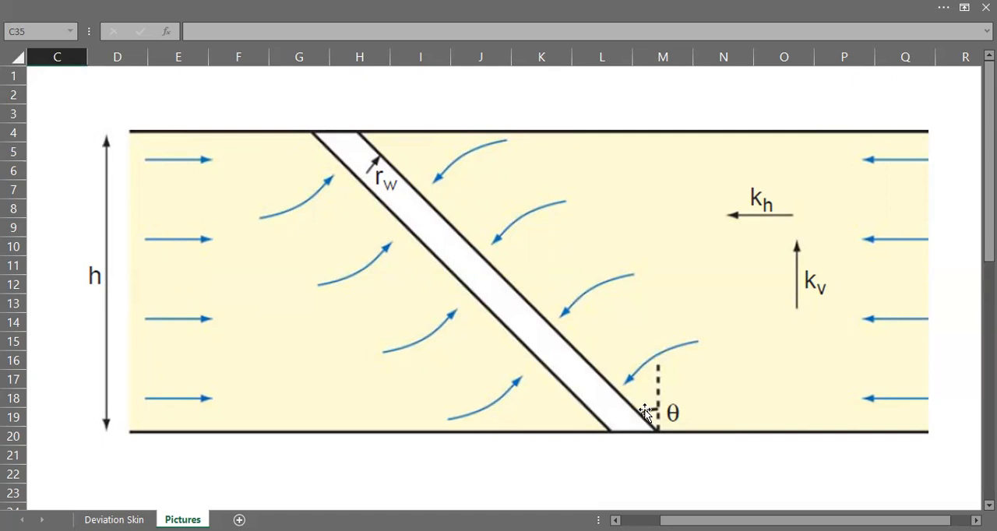
{"action": "mouse_move", "coordinate": [642, 412]}
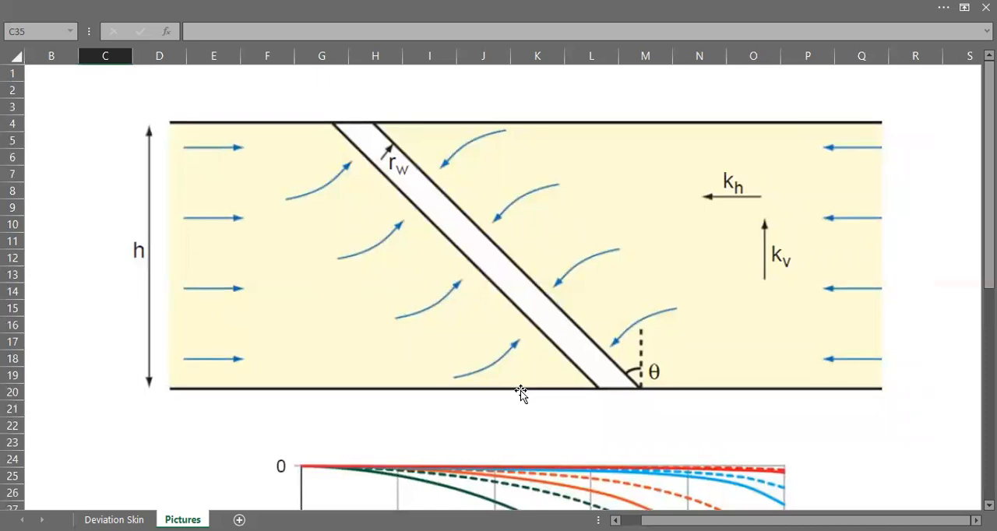
{"action": "mouse_move", "coordinate": [260, 252]}
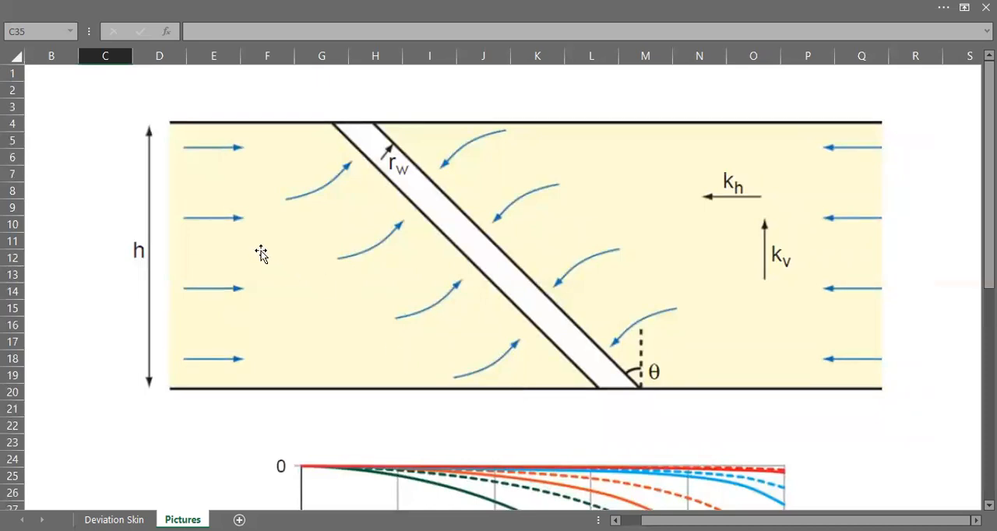
{"action": "mouse_move", "coordinate": [131, 288]}
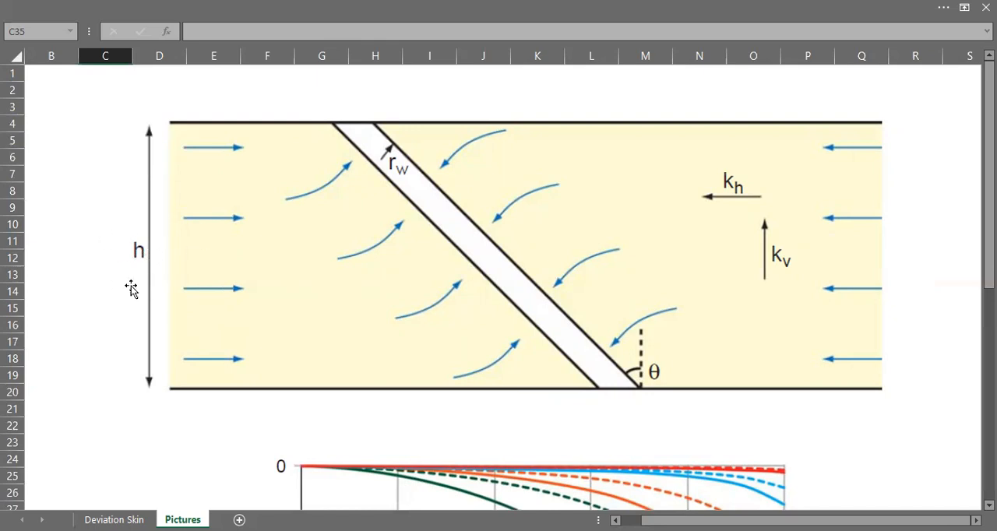
{"action": "mouse_move", "coordinate": [303, 253]}
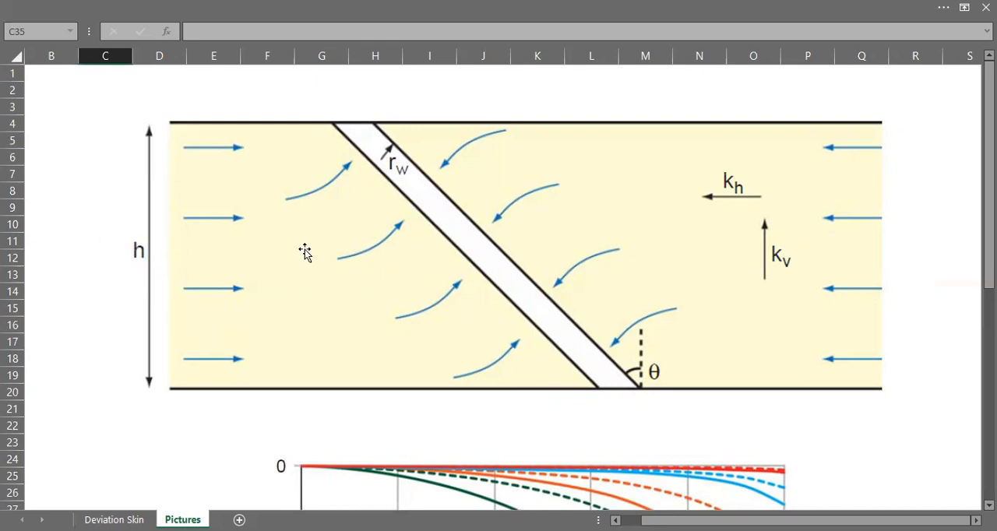
{"action": "mouse_move", "coordinate": [729, 200]}
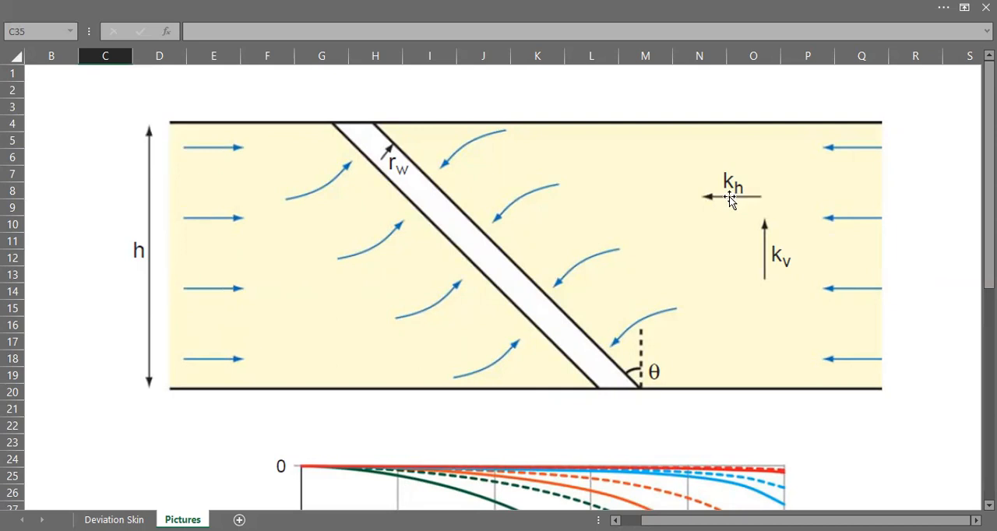
{"action": "mouse_move", "coordinate": [767, 271]}
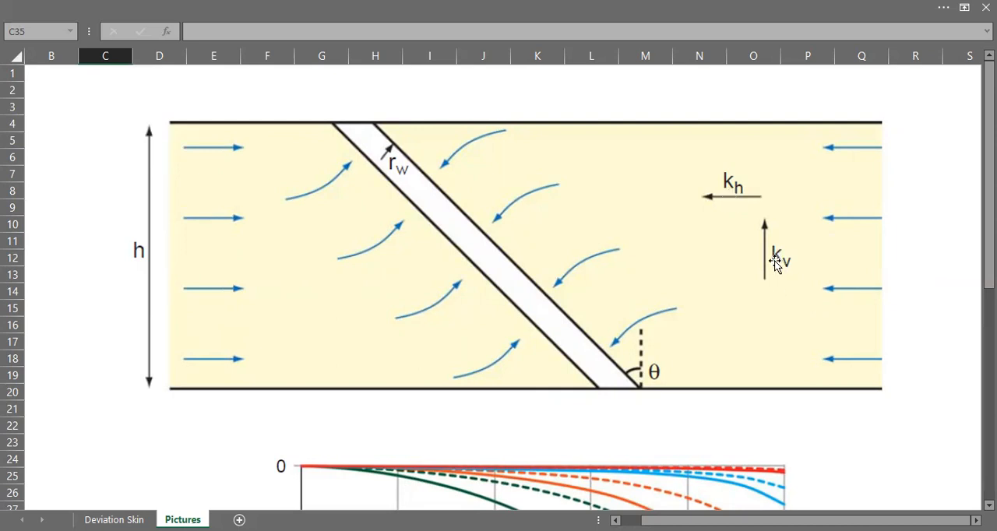
{"action": "mouse_move", "coordinate": [818, 171]}
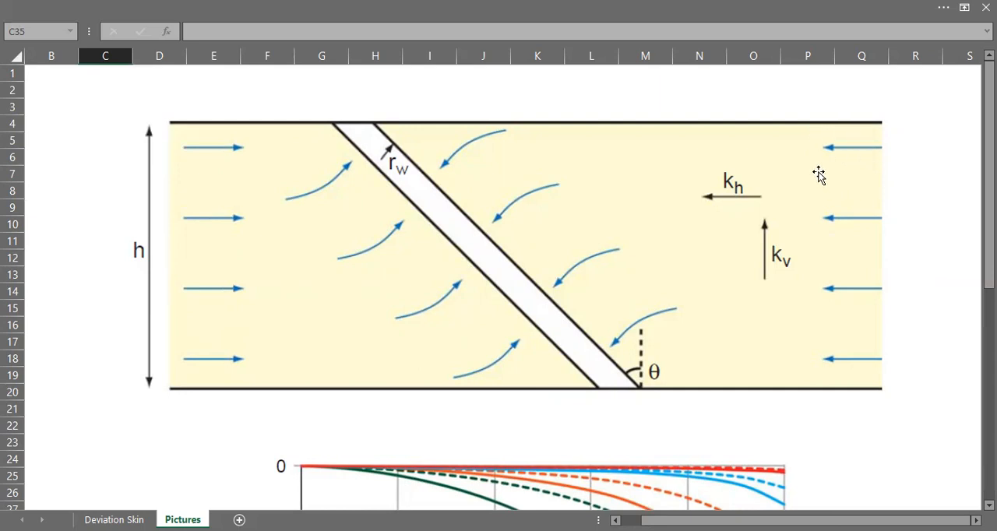
{"action": "mouse_move", "coordinate": [869, 170]}
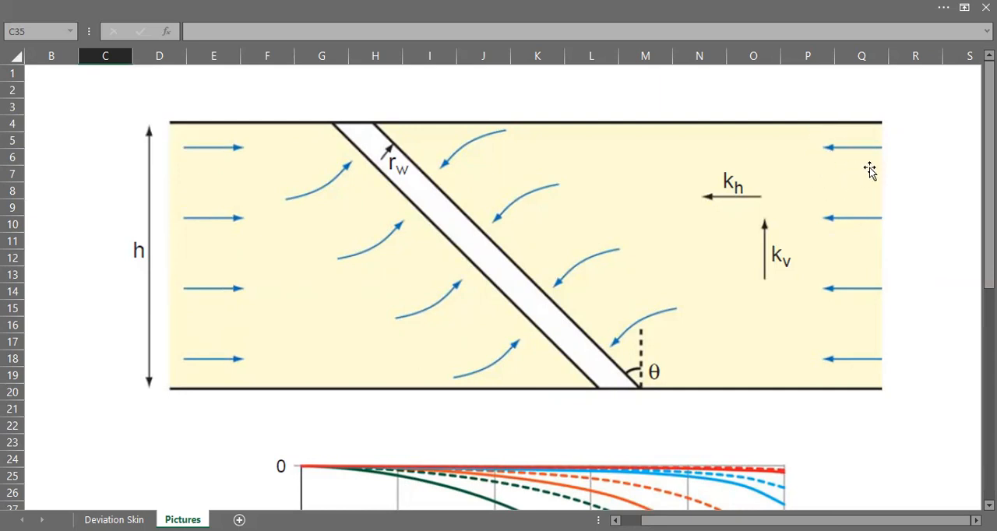
{"action": "mouse_move", "coordinate": [841, 228]}
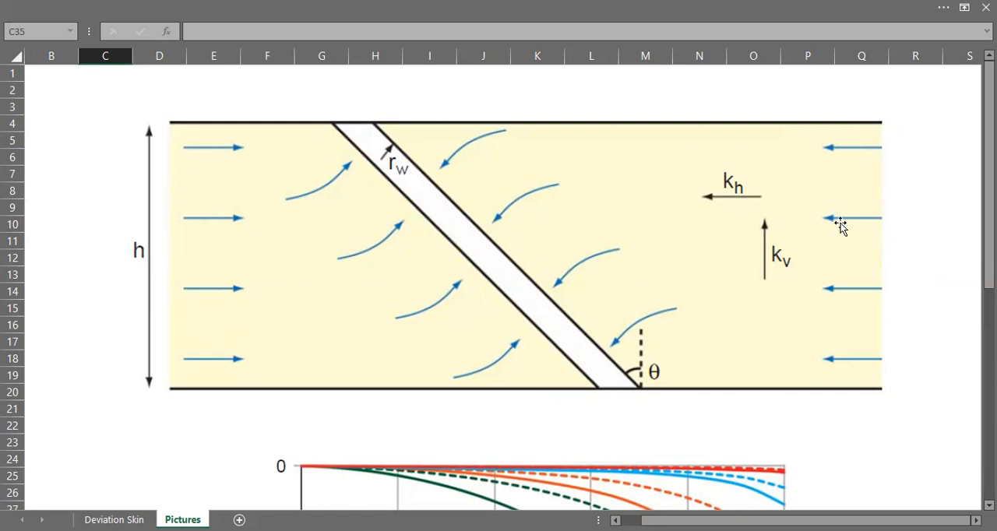
{"action": "mouse_move", "coordinate": [863, 352]}
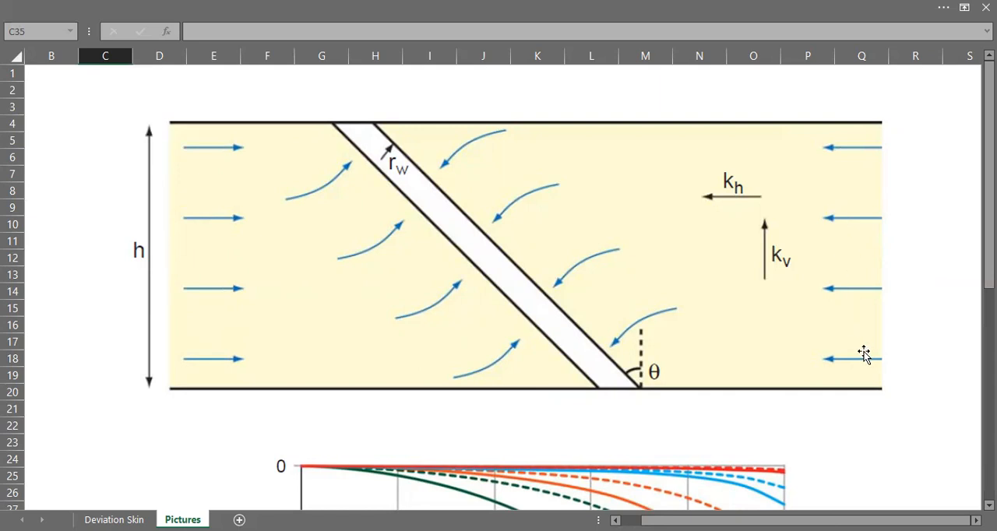
{"action": "mouse_move", "coordinate": [284, 192]}
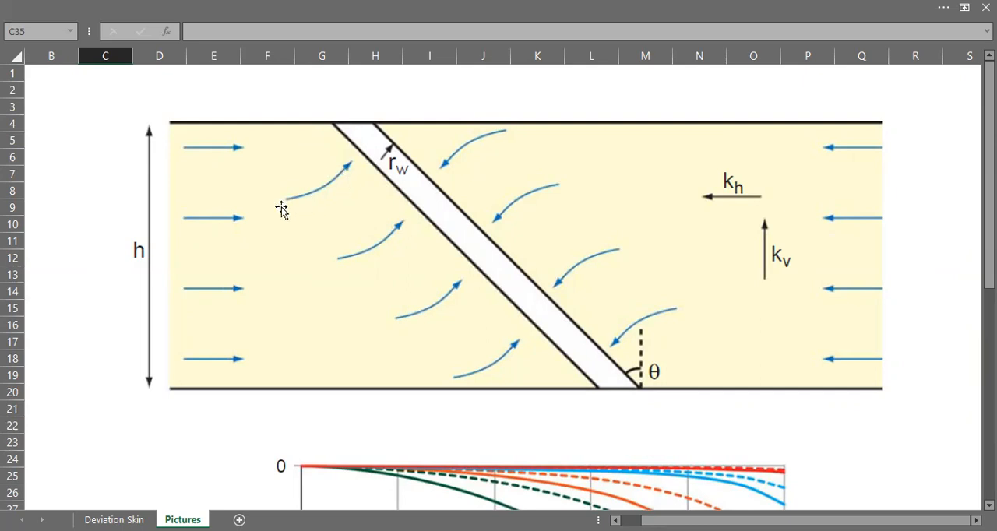
{"action": "mouse_move", "coordinate": [445, 321]}
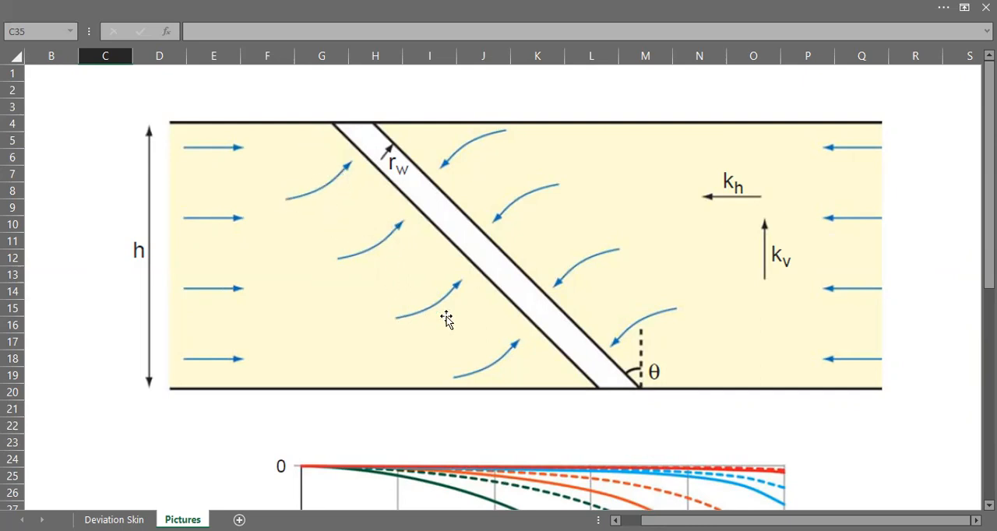
{"action": "mouse_move", "coordinate": [341, 193]}
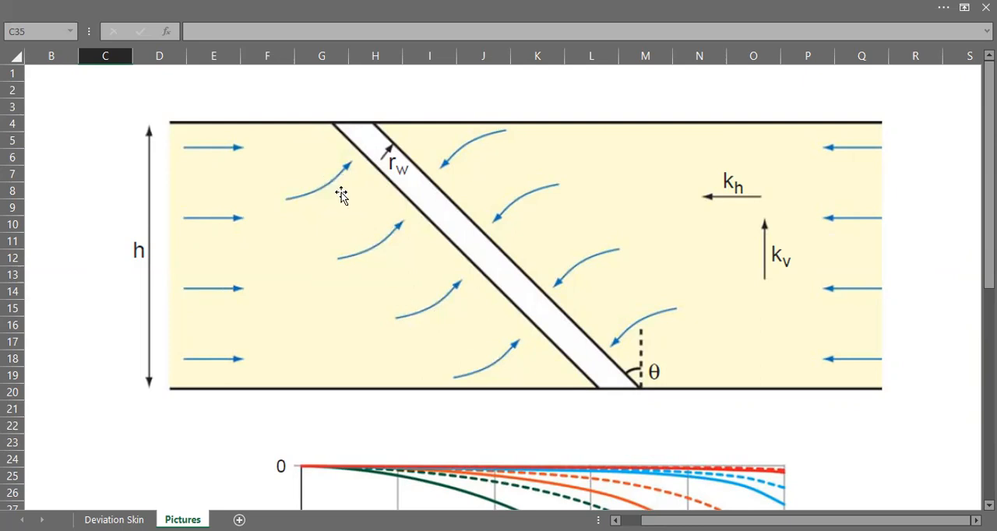
{"action": "mouse_move", "coordinate": [360, 215]}
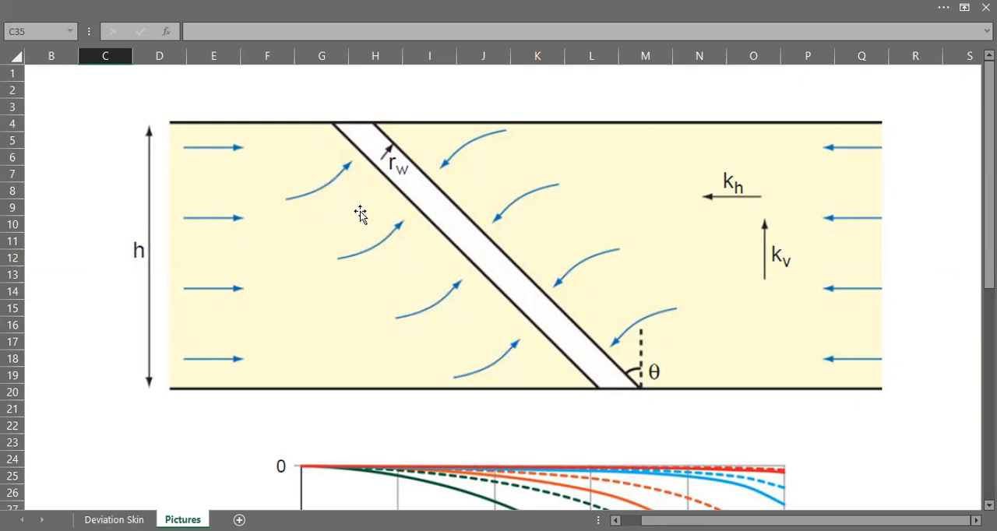
{"action": "mouse_move", "coordinate": [334, 212]}
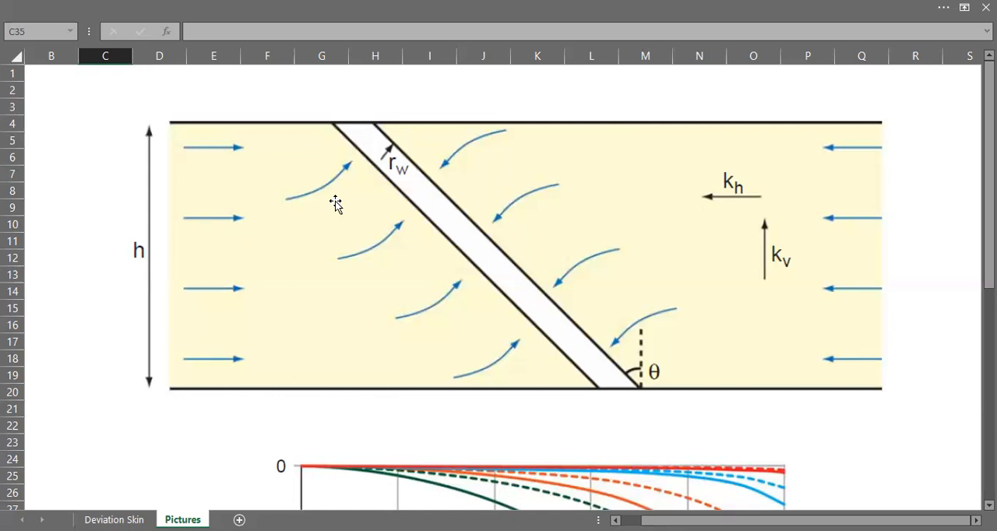
Step: Scroll the Pictures sheet down until the full deviation-skin versus hole-angle chart (0 to 75 degrees) is visible
{"action": "scroll", "scroll_direction": "down", "scroll_amount": 3}
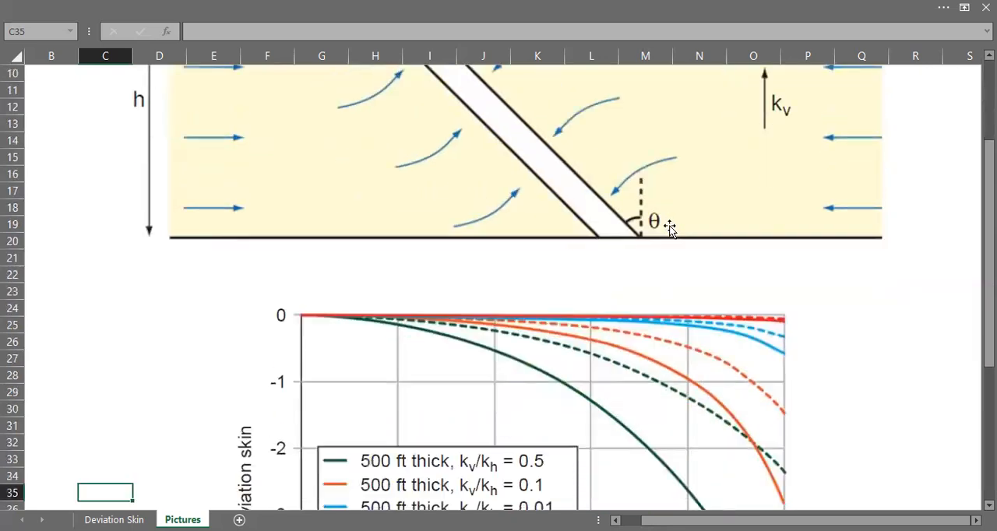
{"action": "scroll", "scroll_direction": "down", "scroll_amount": 3}
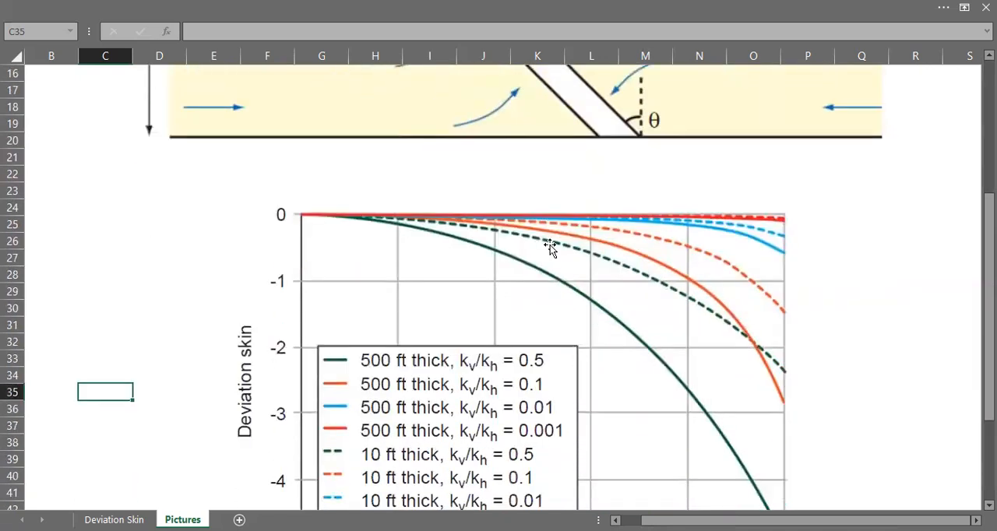
{"action": "scroll", "scroll_direction": "down", "scroll_amount": 3}
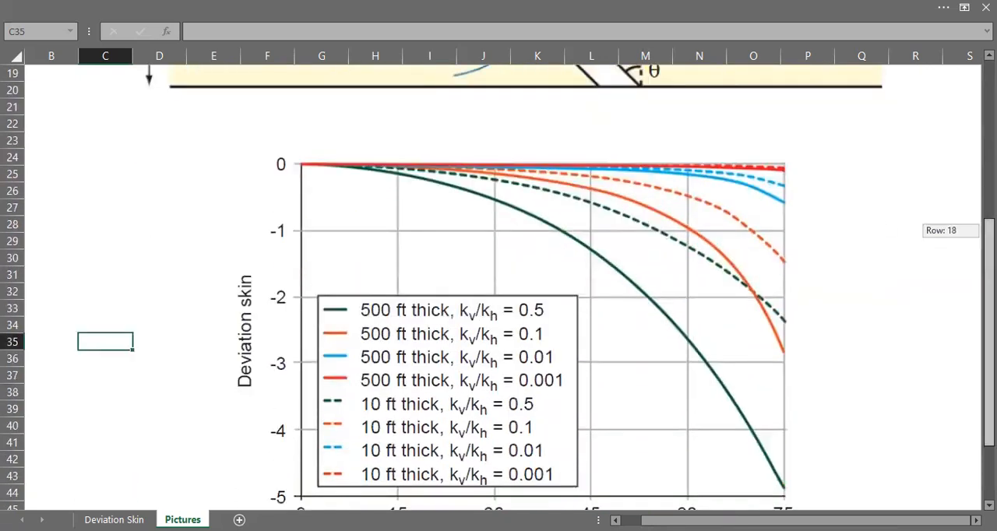
{"action": "scroll", "scroll_direction": "down", "scroll_amount": 3}
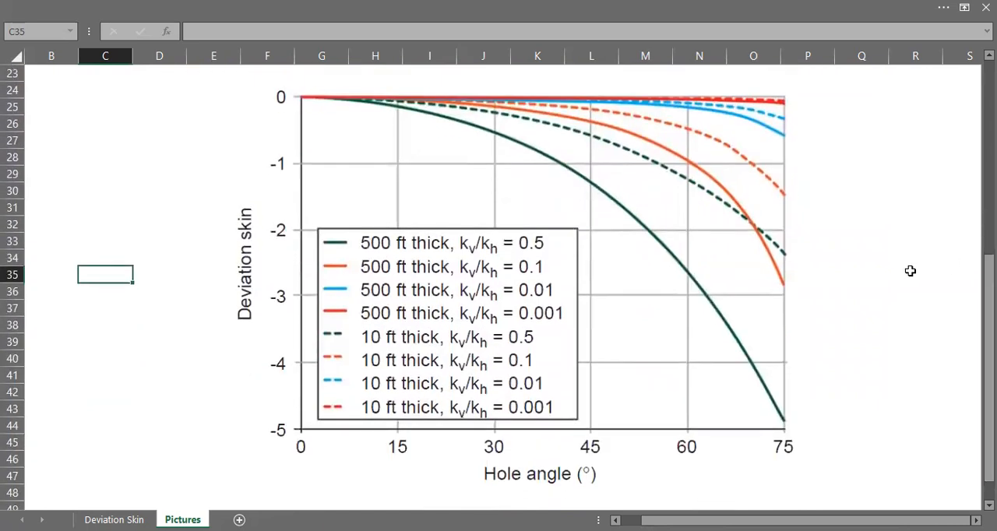
{"action": "mouse_move", "coordinate": [877, 274]}
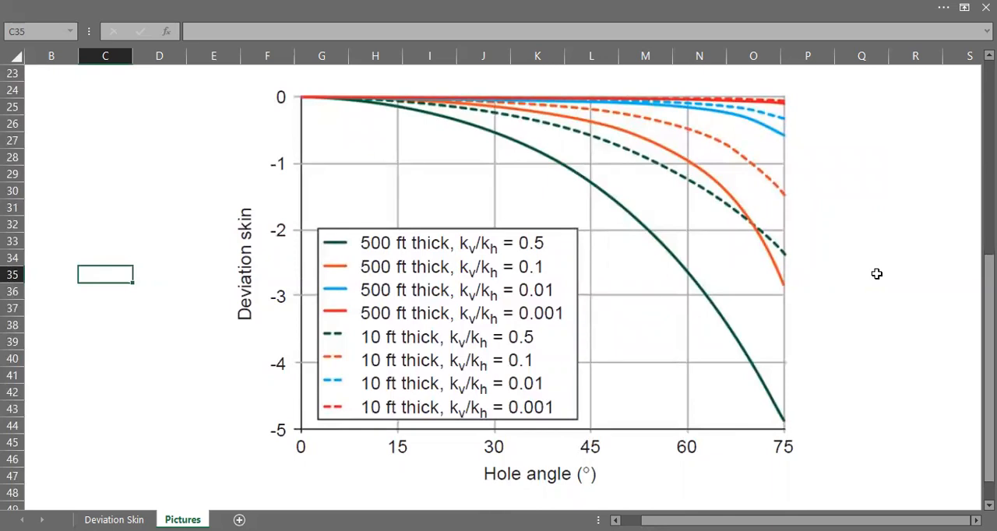
{"action": "mouse_move", "coordinate": [299, 125]}
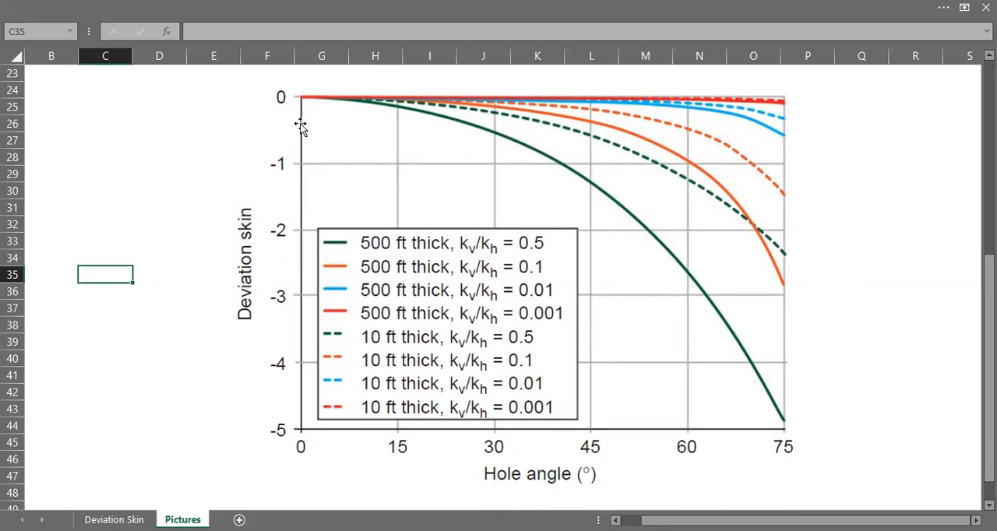
{"action": "mouse_move", "coordinate": [302, 122]}
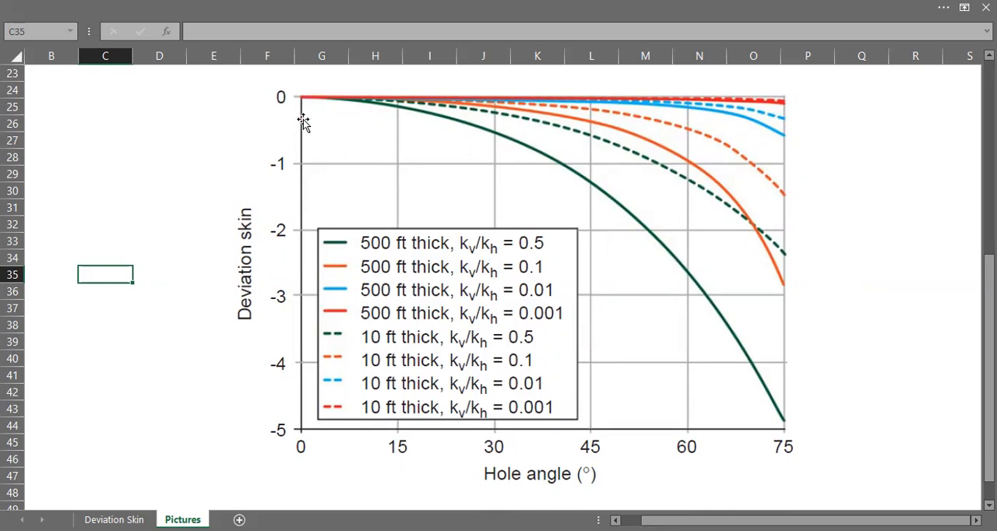
{"action": "mouse_move", "coordinate": [290, 461]}
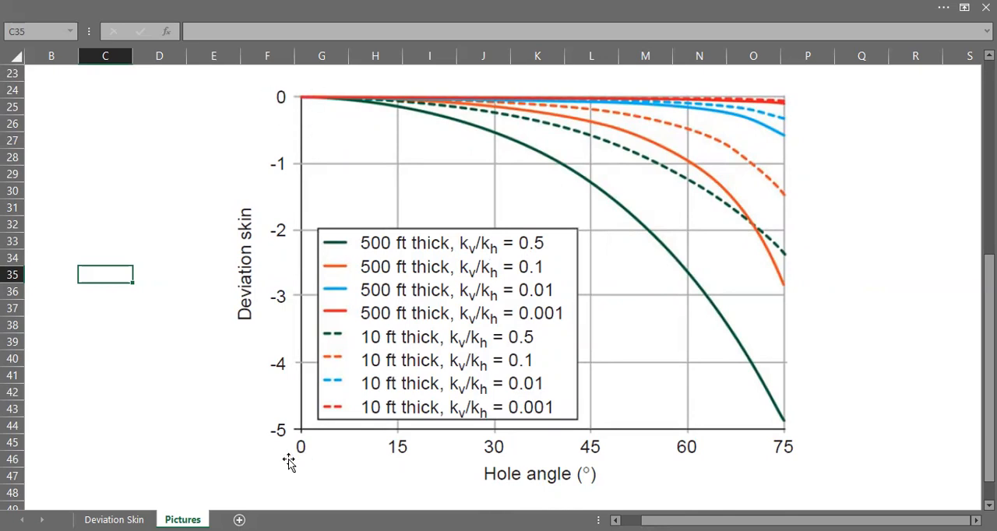
{"action": "mouse_move", "coordinate": [324, 240]}
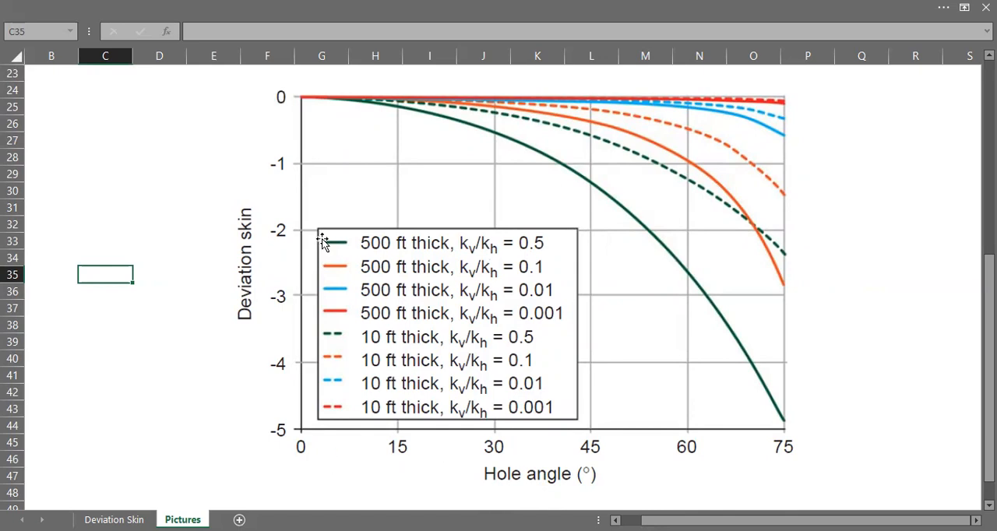
{"action": "mouse_move", "coordinate": [249, 187]}
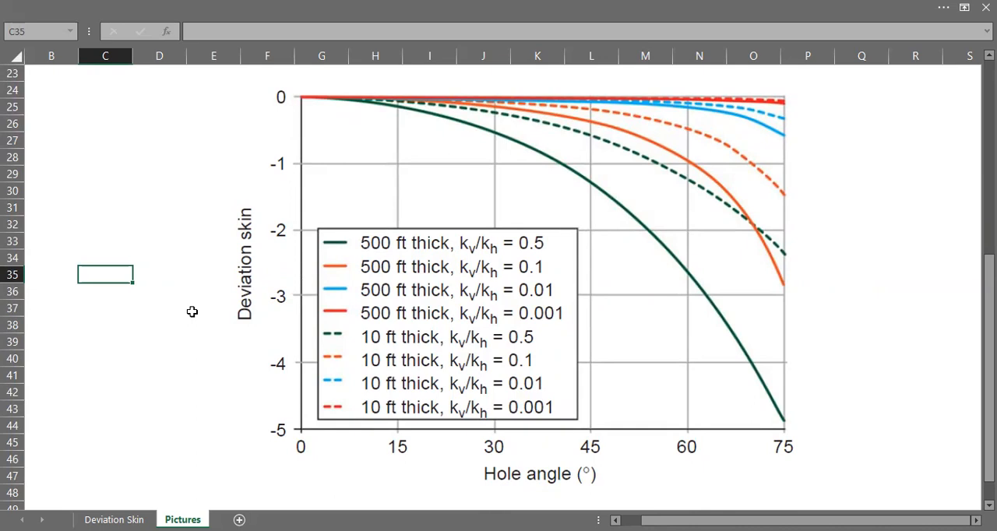
{"action": "mouse_move", "coordinate": [312, 424]}
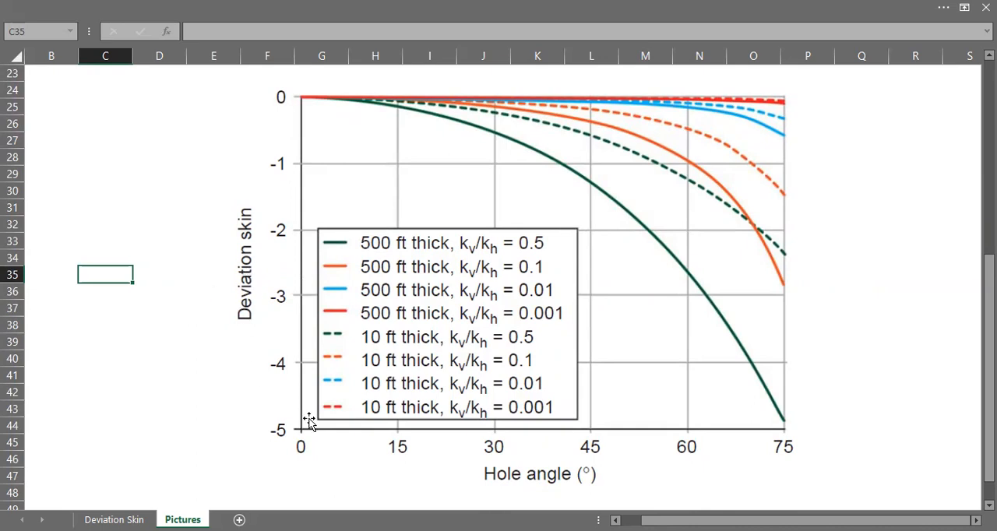
{"action": "mouse_move", "coordinate": [575, 490]}
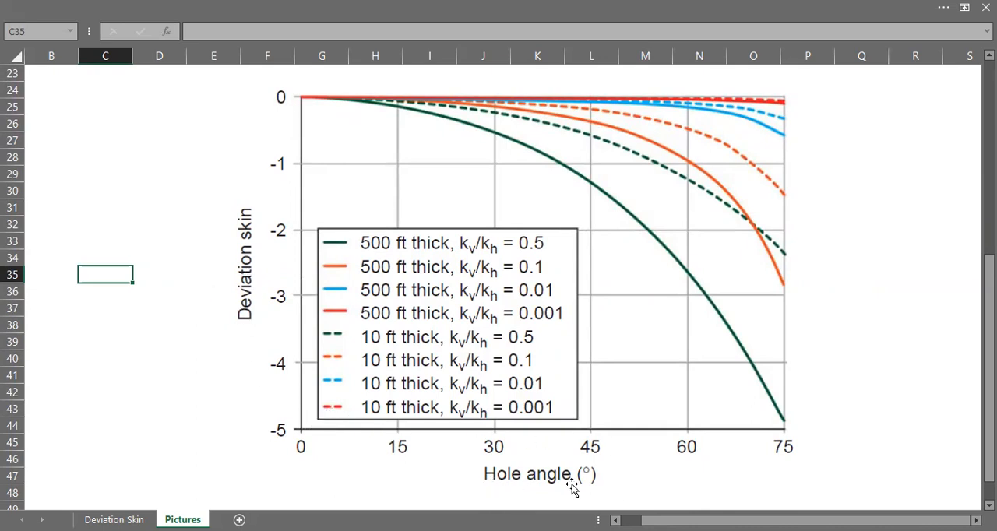
{"action": "mouse_move", "coordinate": [596, 477]}
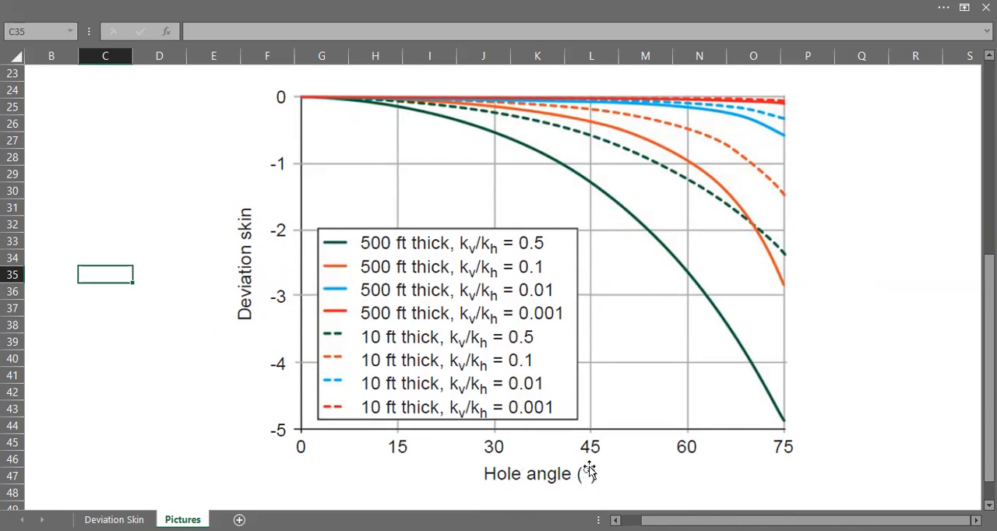
{"action": "mouse_move", "coordinate": [377, 257]}
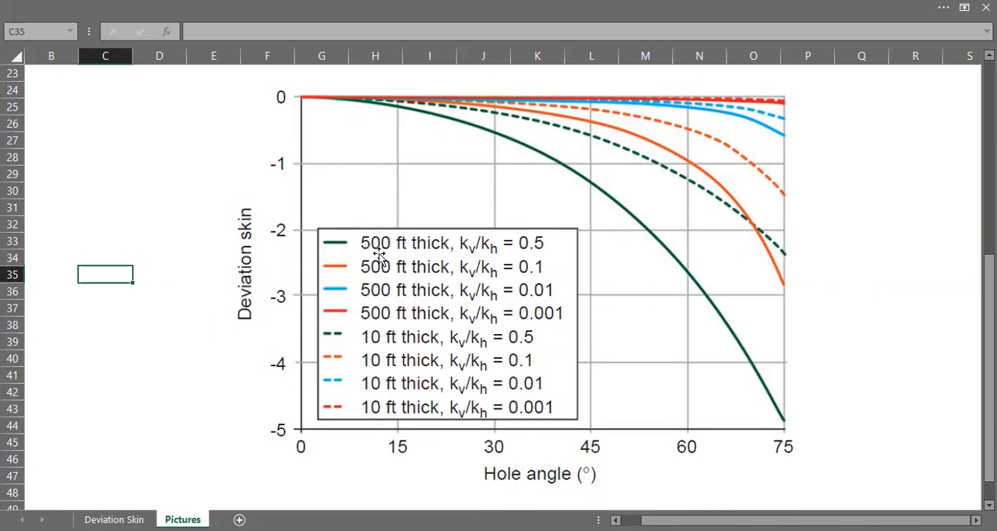
{"action": "mouse_move", "coordinate": [391, 262]}
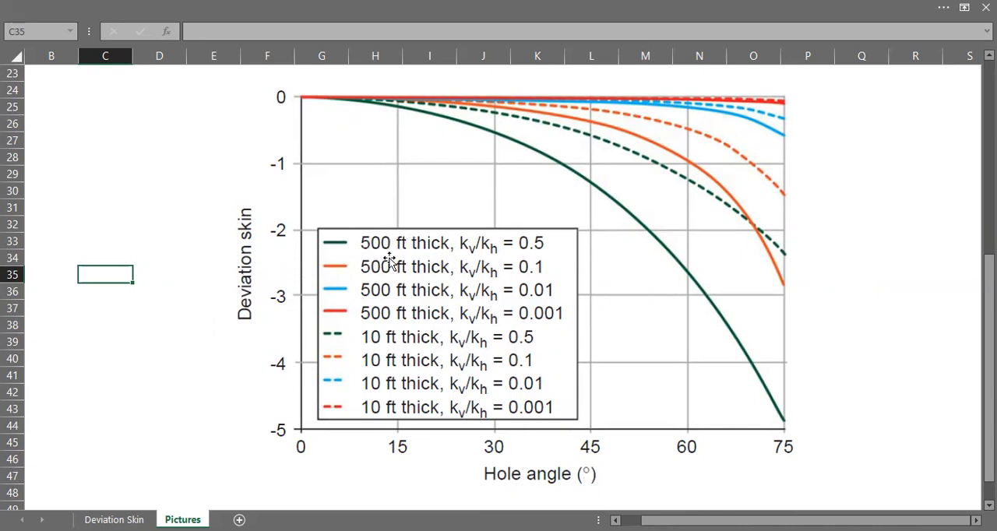
{"action": "mouse_move", "coordinate": [476, 306]}
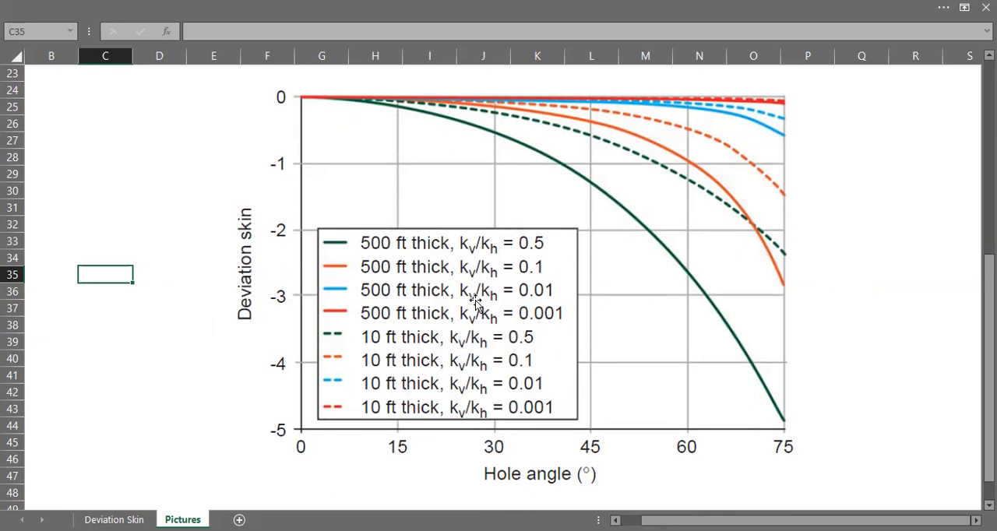
{"action": "mouse_move", "coordinate": [464, 262]}
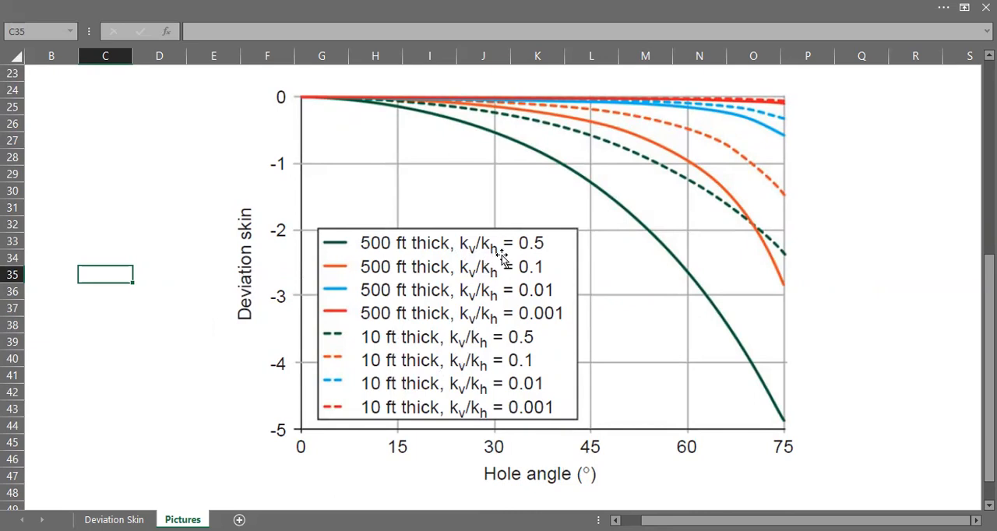
{"action": "mouse_move", "coordinate": [404, 140]}
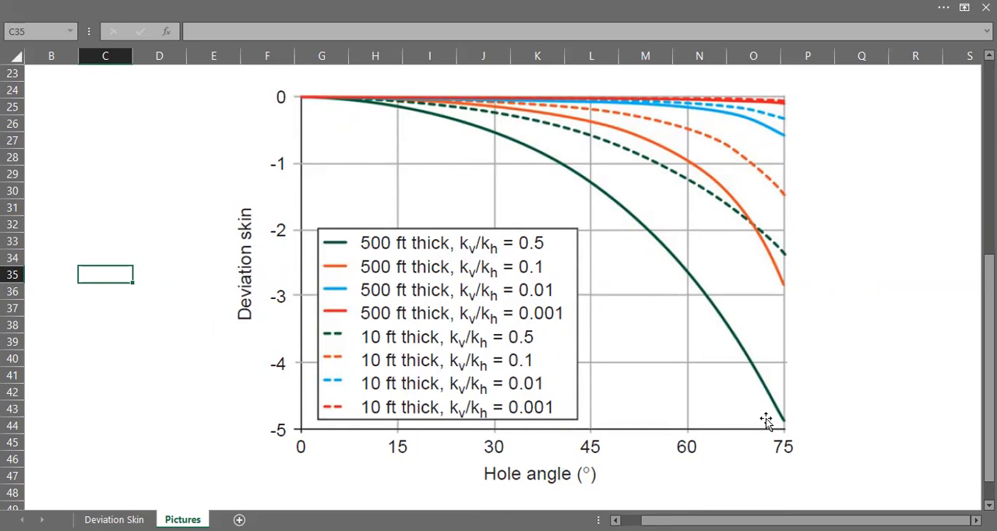
{"action": "mouse_move", "coordinate": [763, 418]}
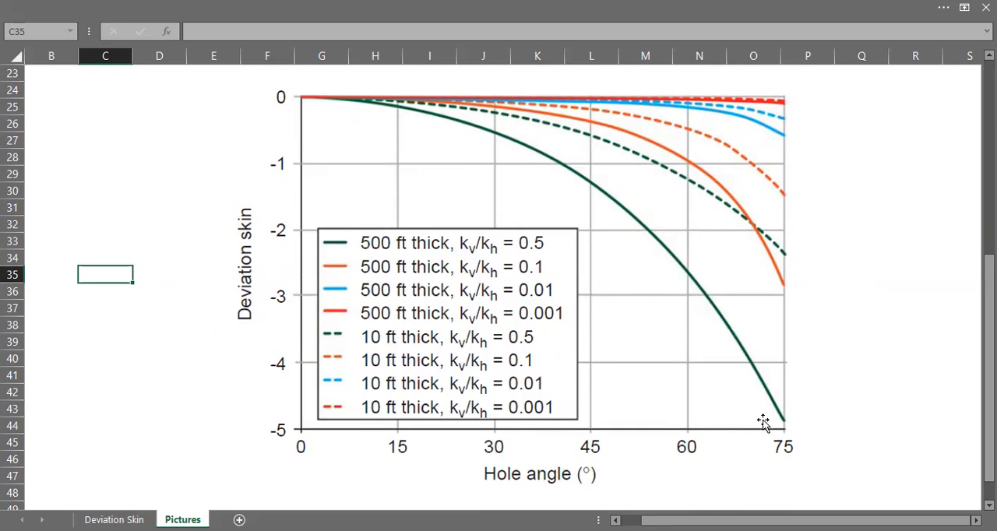
{"action": "mouse_move", "coordinate": [758, 420]}
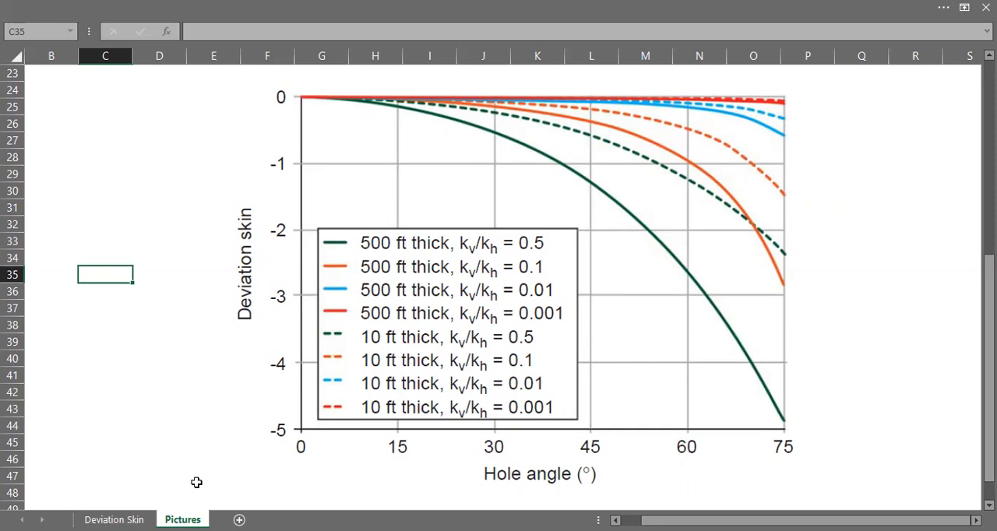
Step: Switch to the Deviation Skin sheet showing inputs, empty result cells and skin formulas
{"action": "left_click", "coordinate": [115, 520]}
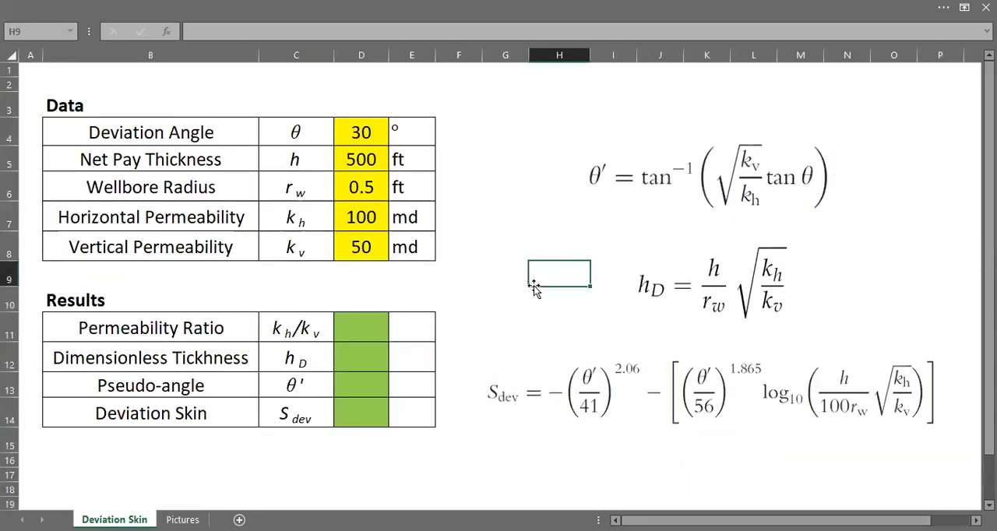